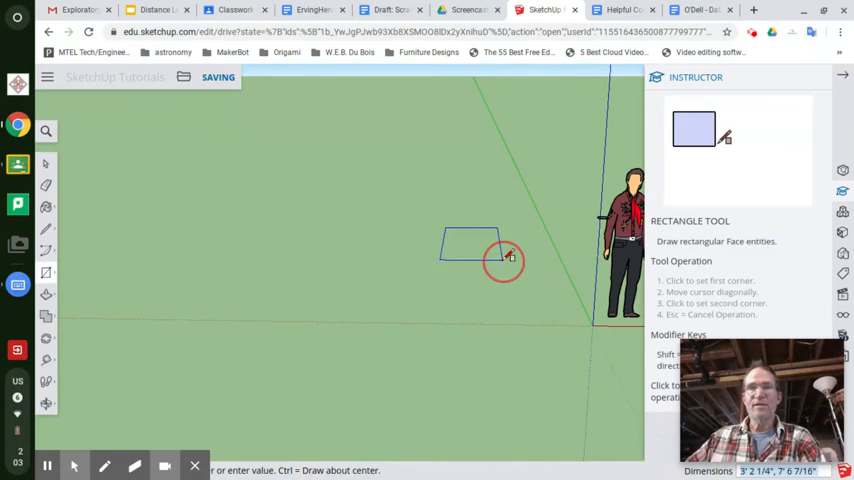
Finish a rectangle on the grass, then a circle just to its left
click(508, 258)
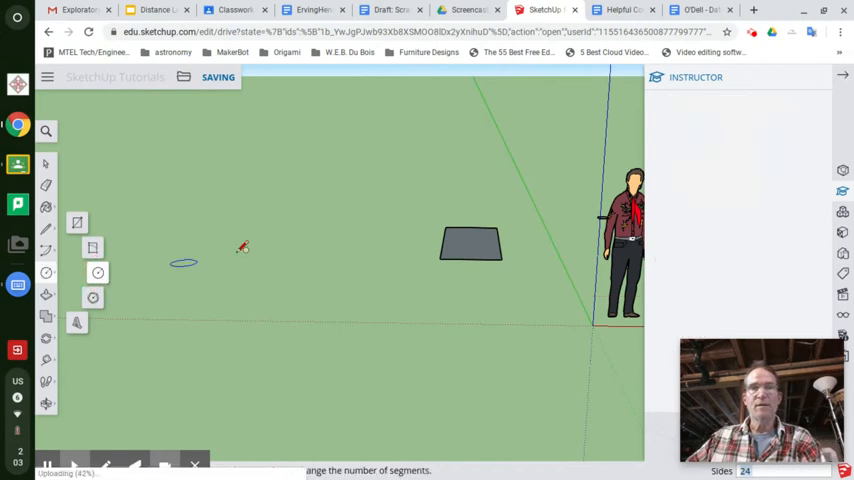
click(97, 273)
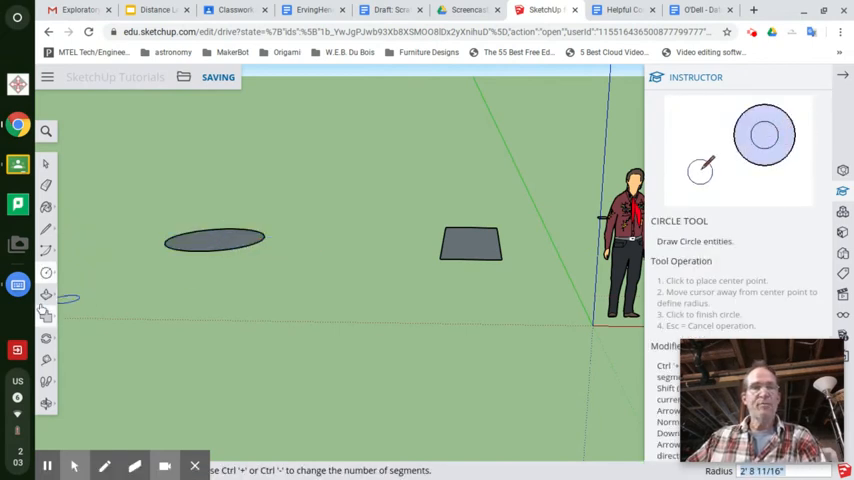
Use Push/Pull to raise the circle into a cylinder and the rectangle into a box
click(46, 295)
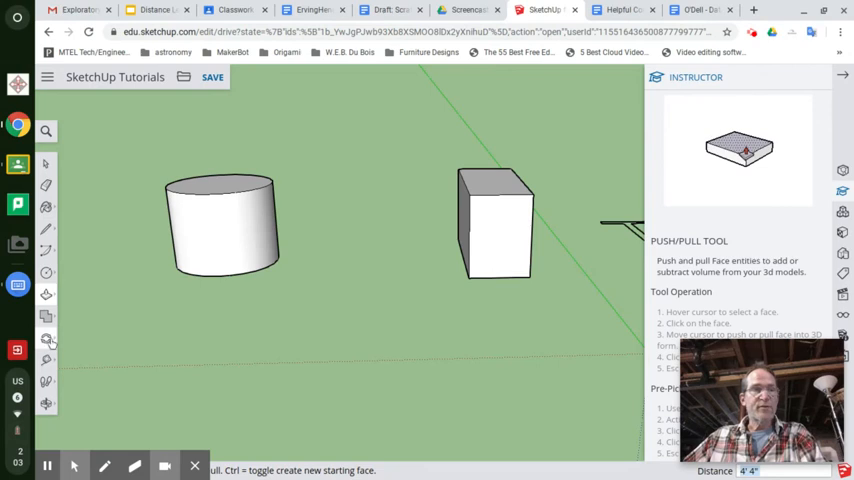
Orbit the camera up for an angled view over the box's top
click(46, 337)
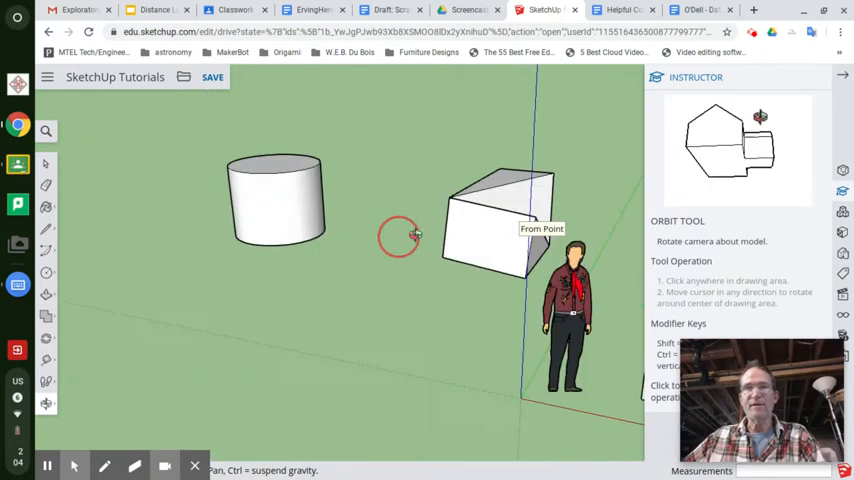
Orbit the view back down to face the front of the box
drag(400, 235, 575, 275)
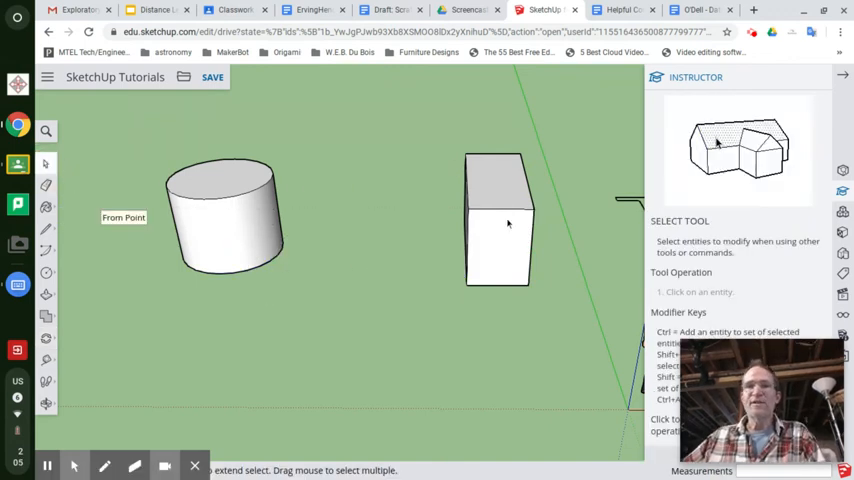
Select the box and rotate it about its side face so it tips over
click(490, 238)
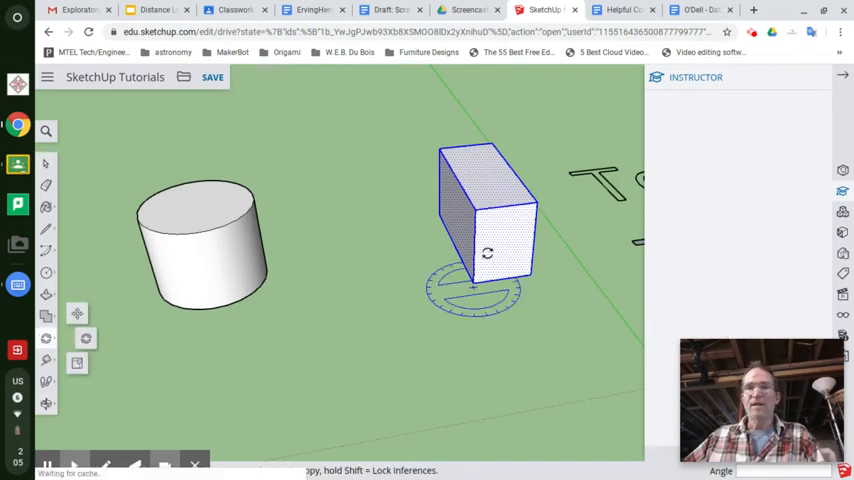
click(46, 337)
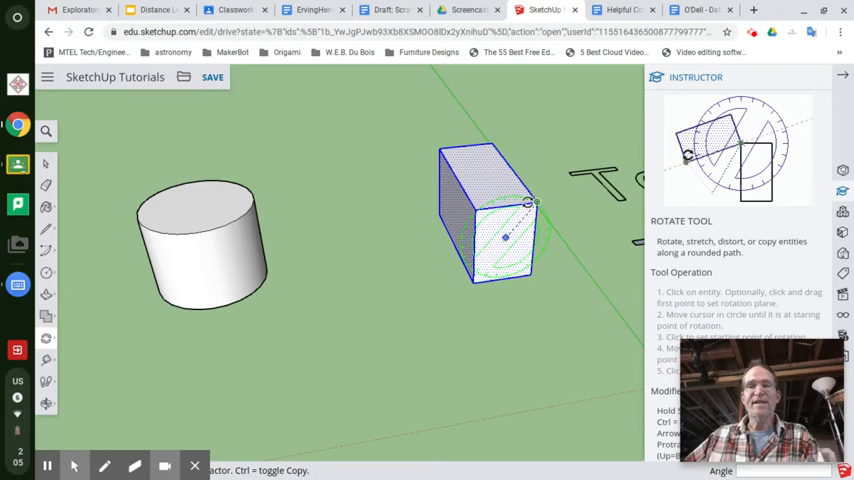
drag(536, 203, 485, 235)
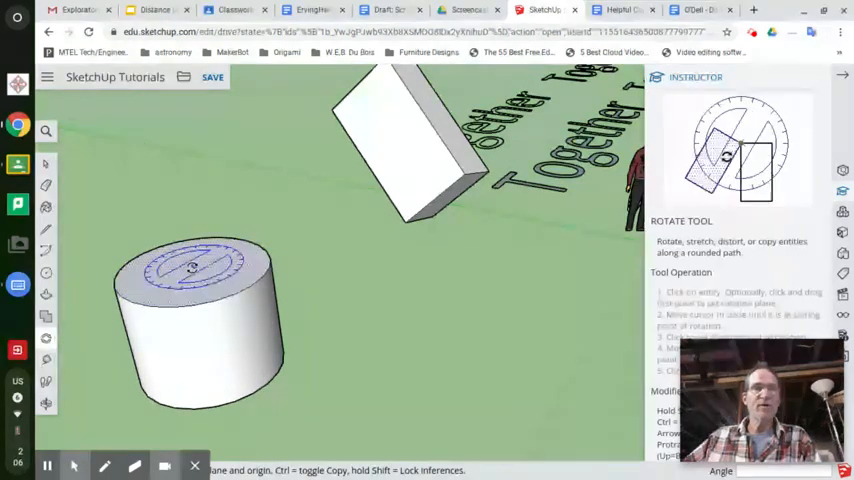
mouse_move(192, 267)
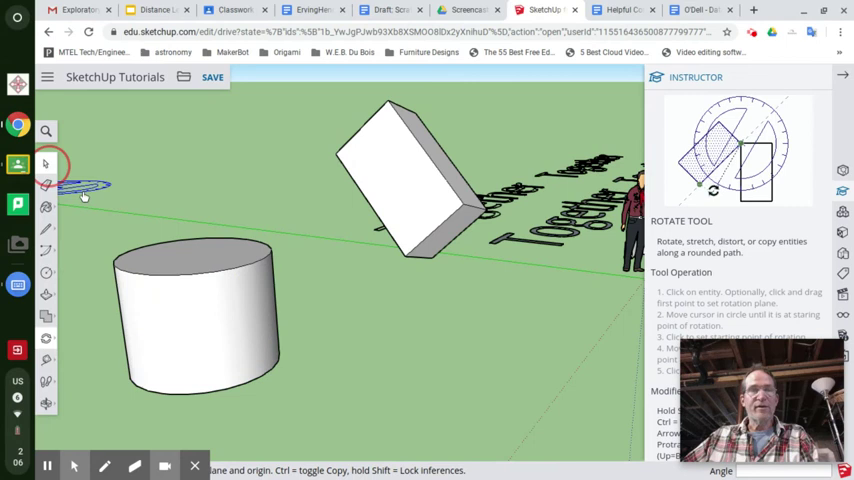
Return to the Select tool, ending the rotation
click(46, 165)
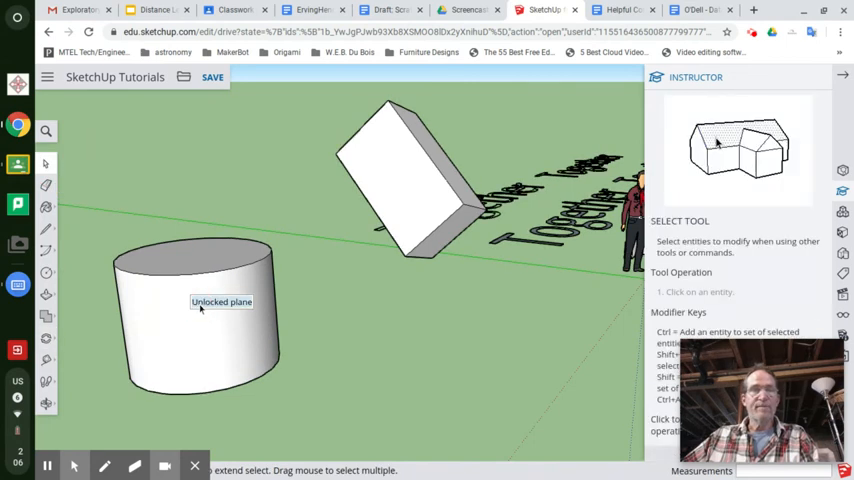